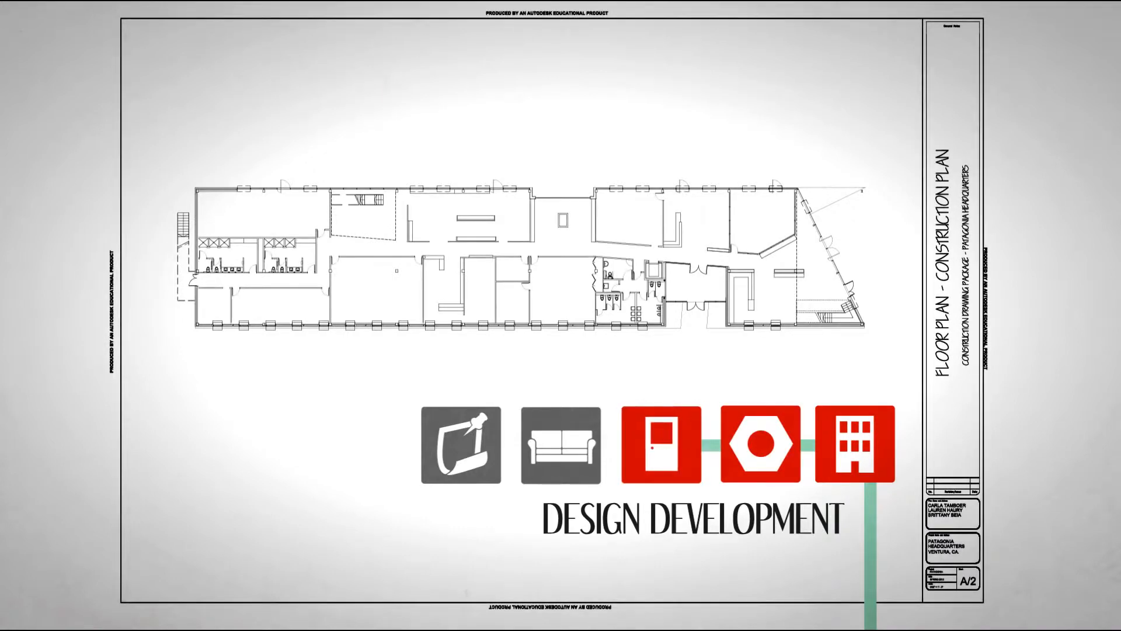
# Place table, chair and workstation furniture blocks into the floor plan rooms
pyautogui.click(561, 445)
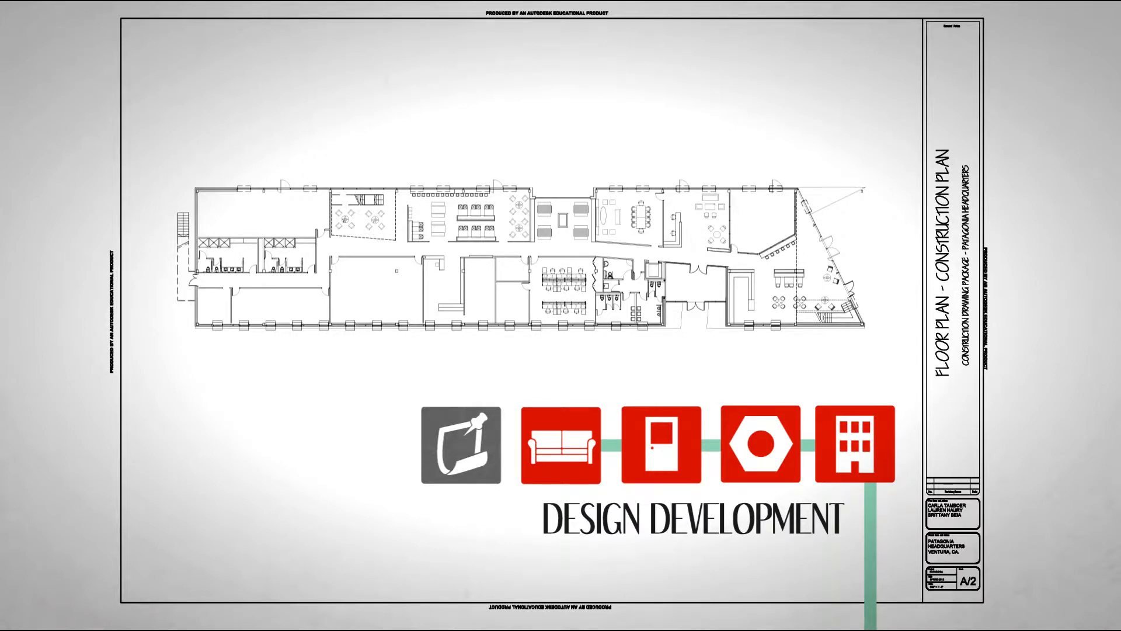
pyautogui.click(460, 443)
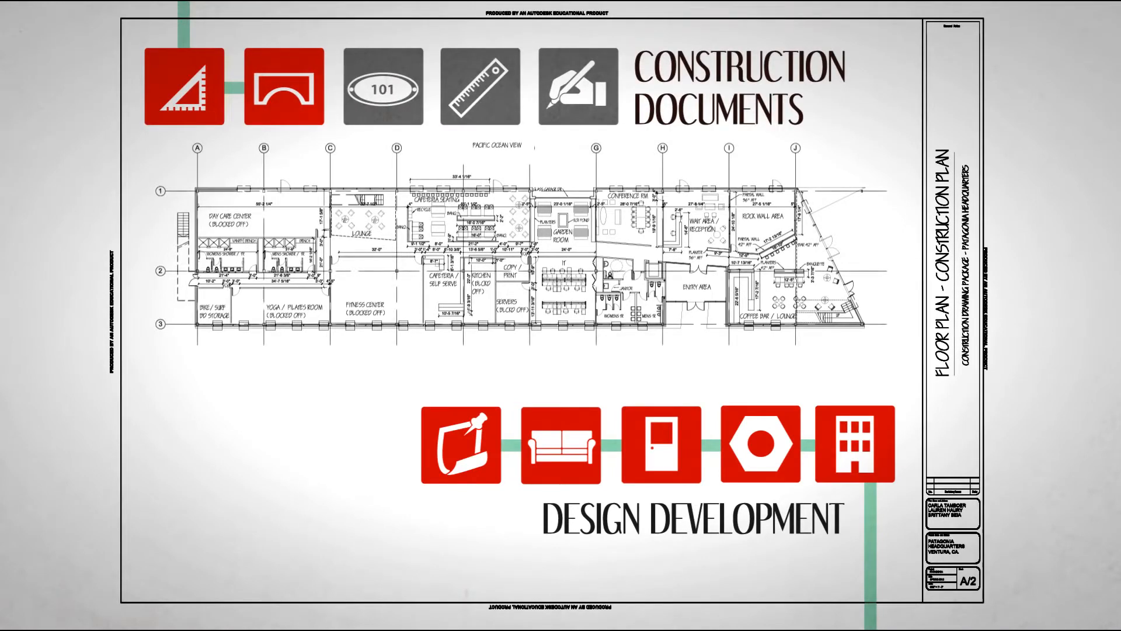
# Add door tags, the Door Legend, and a north-arrowed Ground Floor Plan title at 3/32-inch scale
pyautogui.click(383, 86)
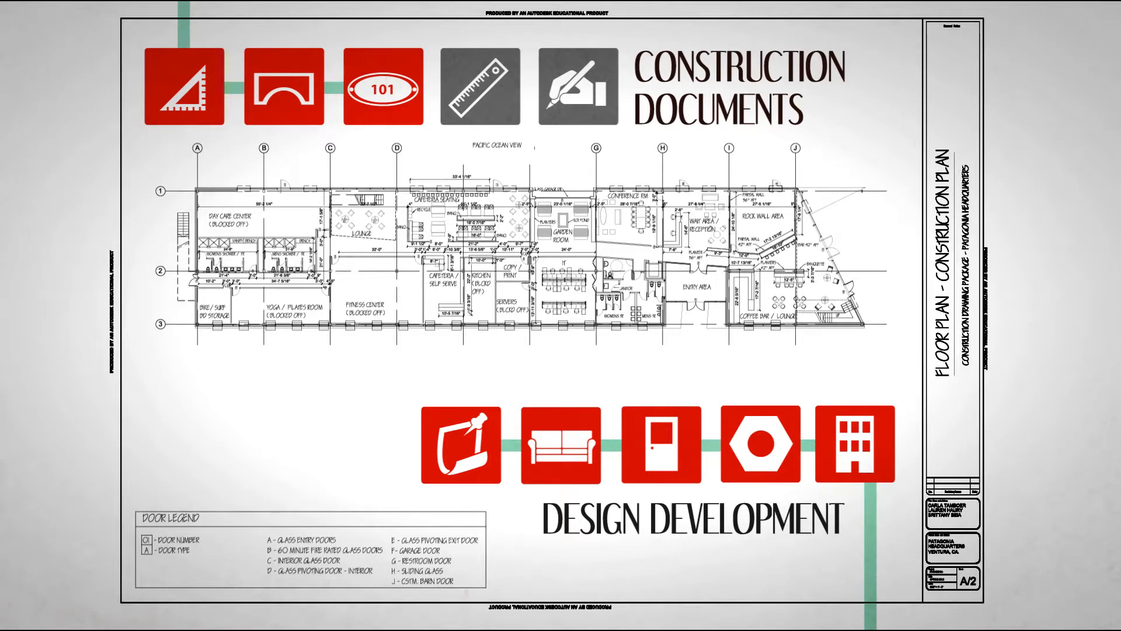
pyautogui.click(478, 87)
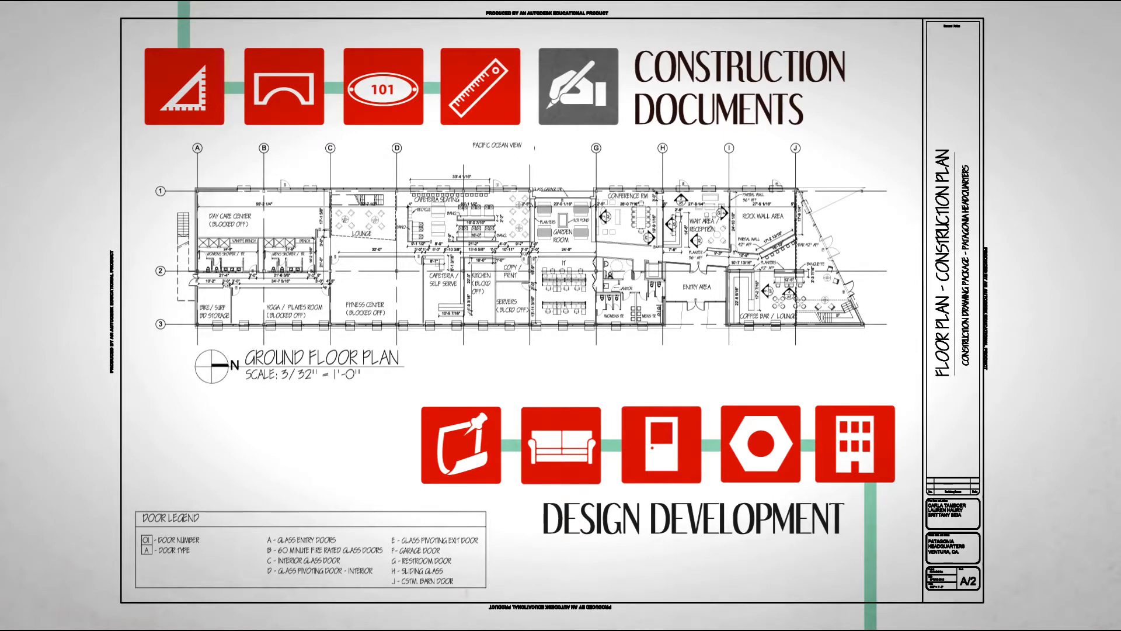